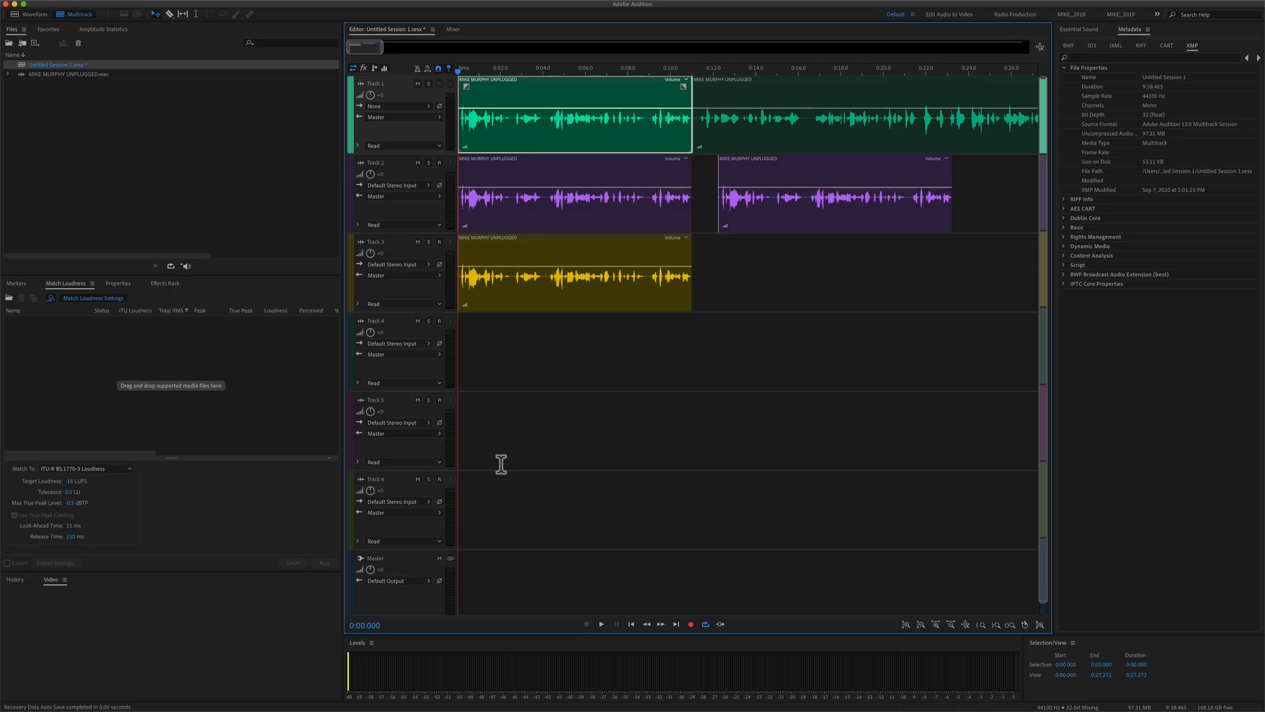
- View the MIKE MURPHY UNPLUGGED clip as a waveform, then return to the multitrack session
{"action": "double_click", "coordinate": [69, 73]}
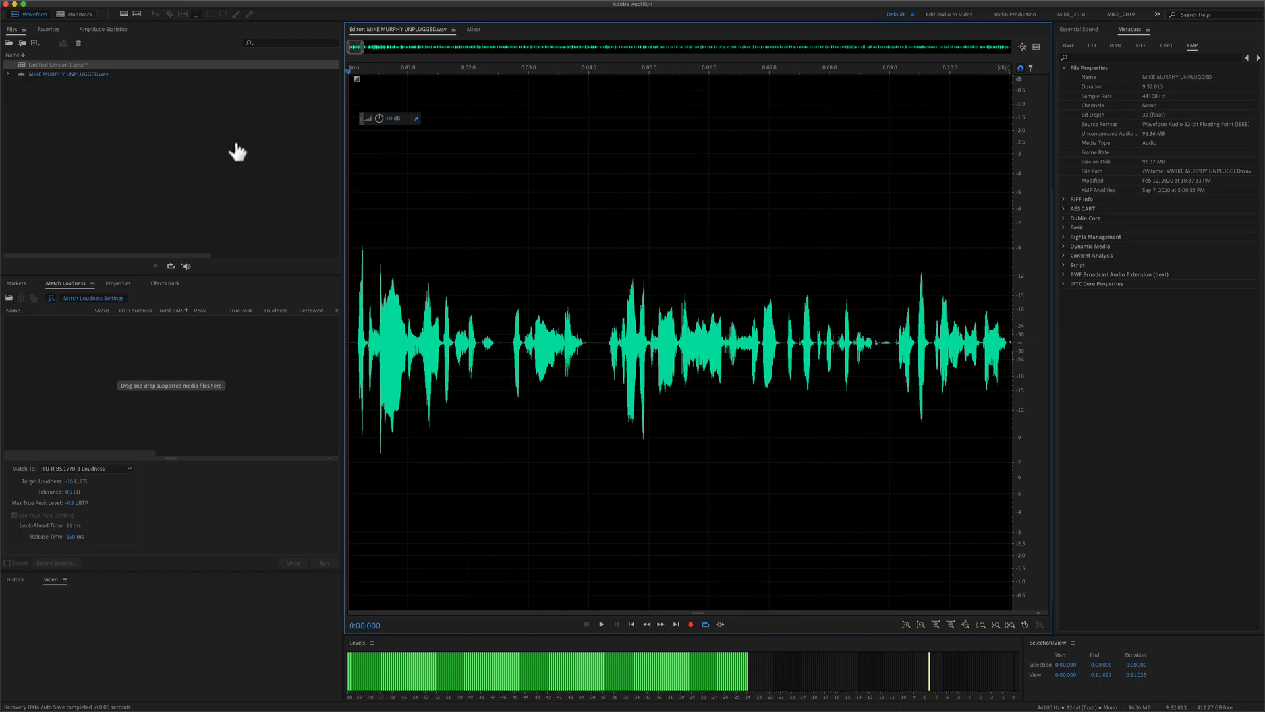
{"action": "left_click", "coordinate": [75, 14]}
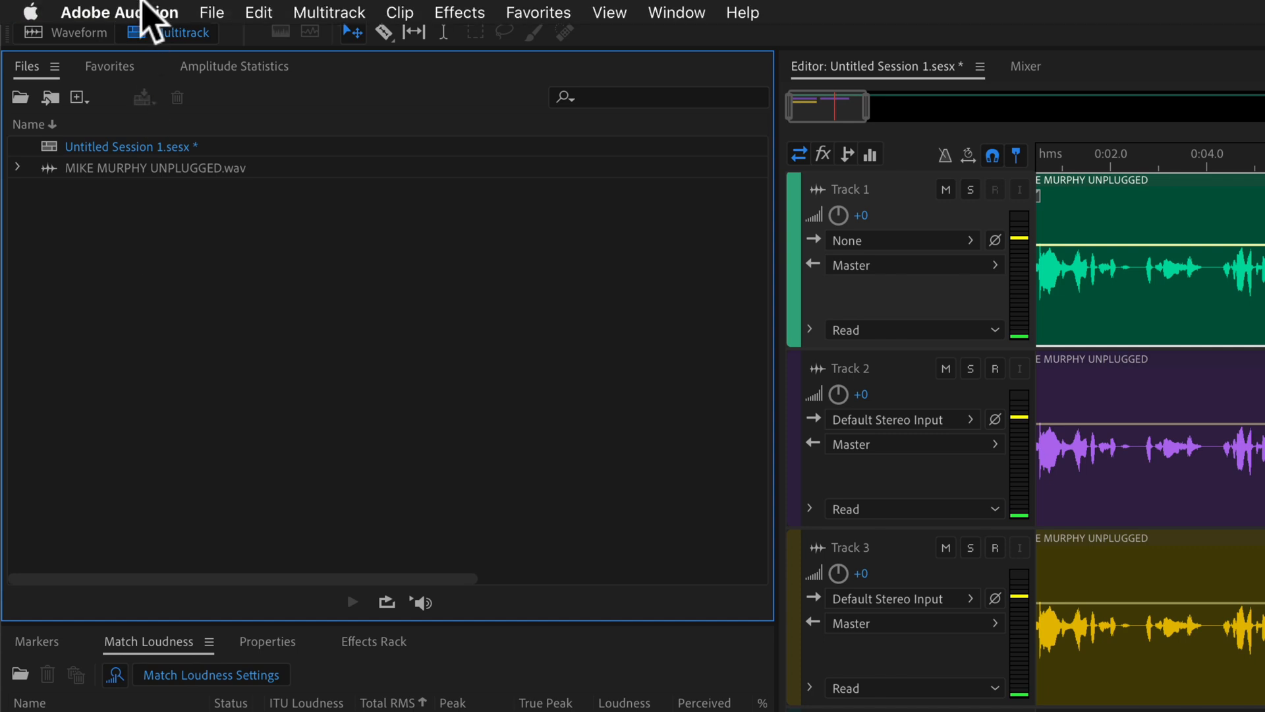
- In Playback and Recording preferences, turn off 'Play audio while scrubbing' and confirm
{"action": "left_click", "coordinate": [119, 13]}
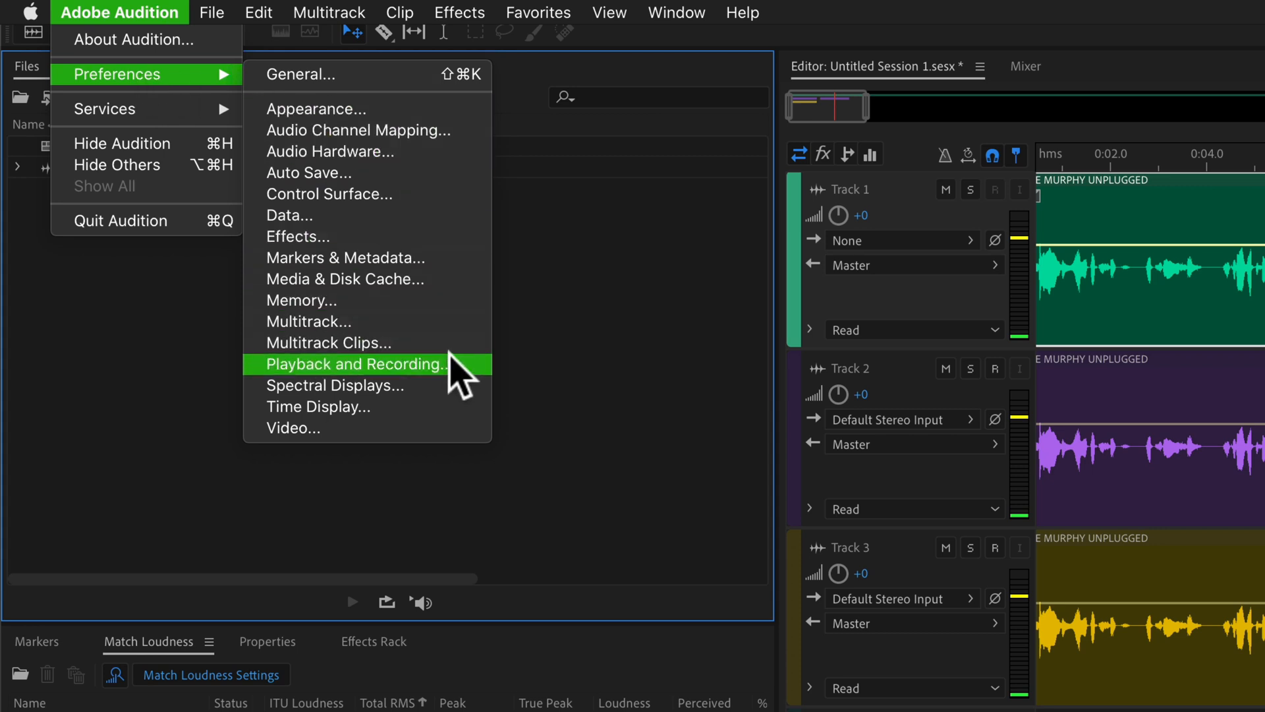
{"action": "mouse_move", "coordinate": [474, 380]}
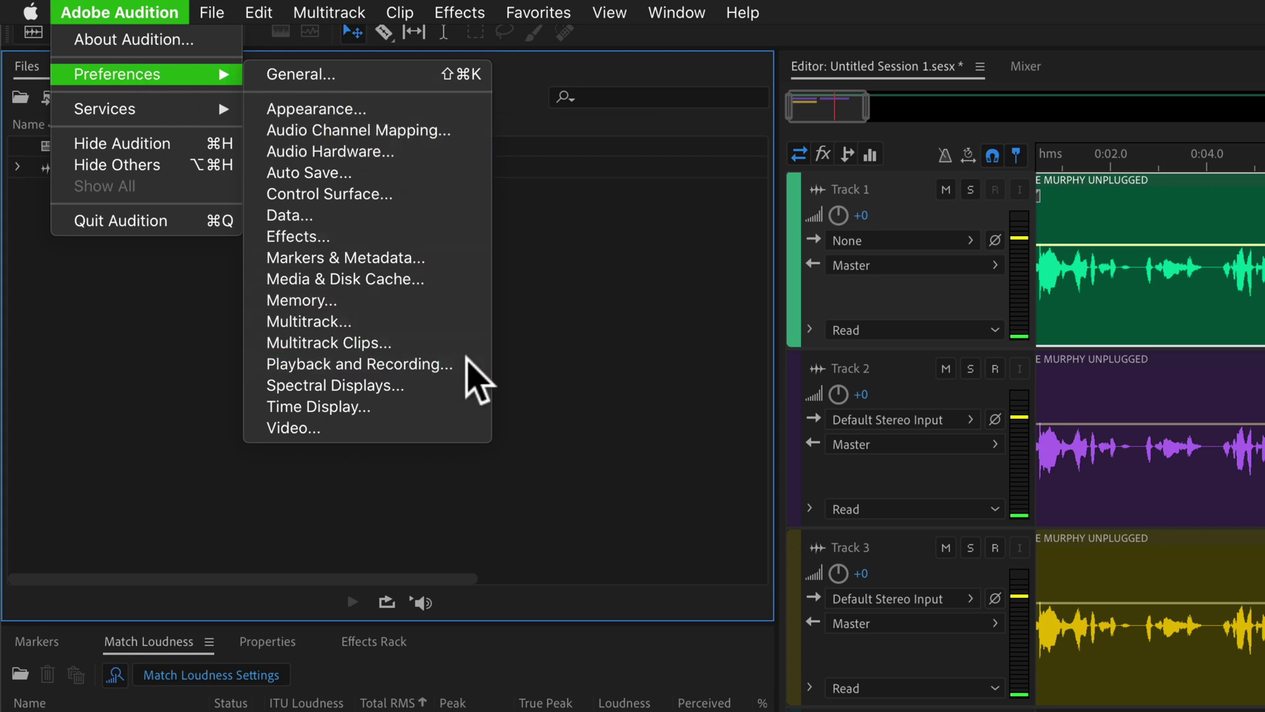
{"action": "left_click", "coordinate": [358, 364]}
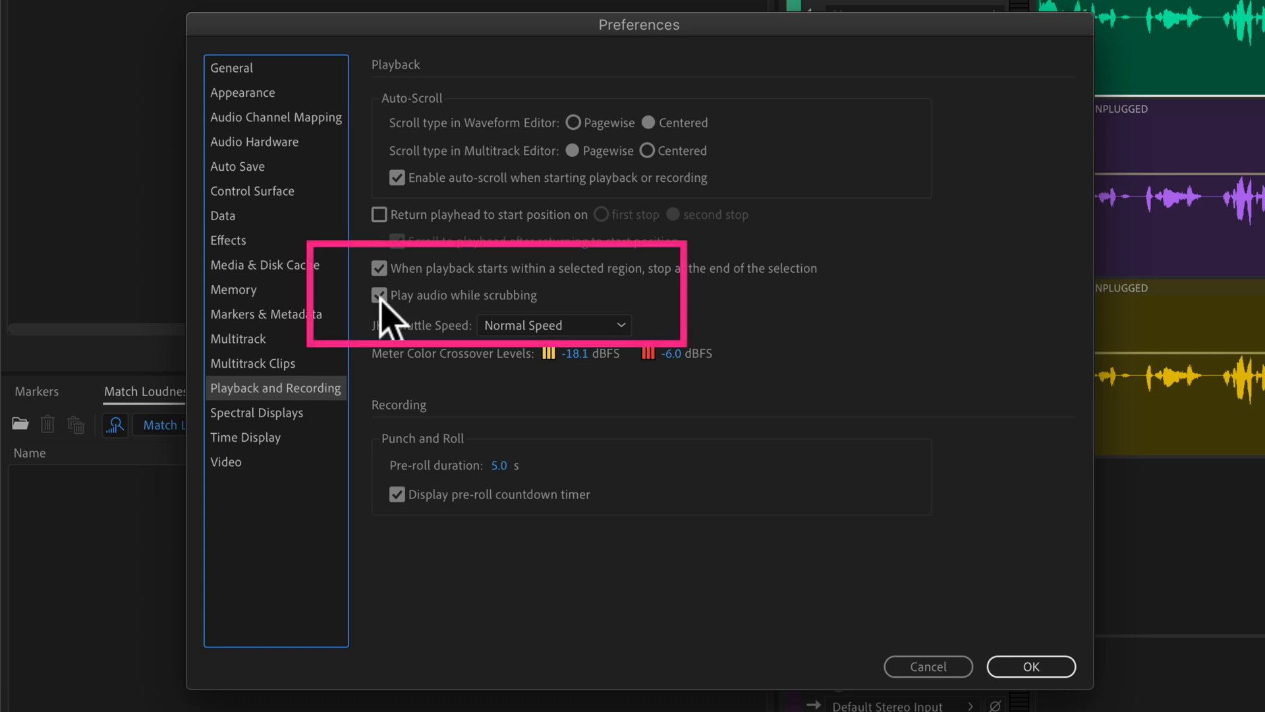
{"action": "left_click", "coordinate": [379, 296]}
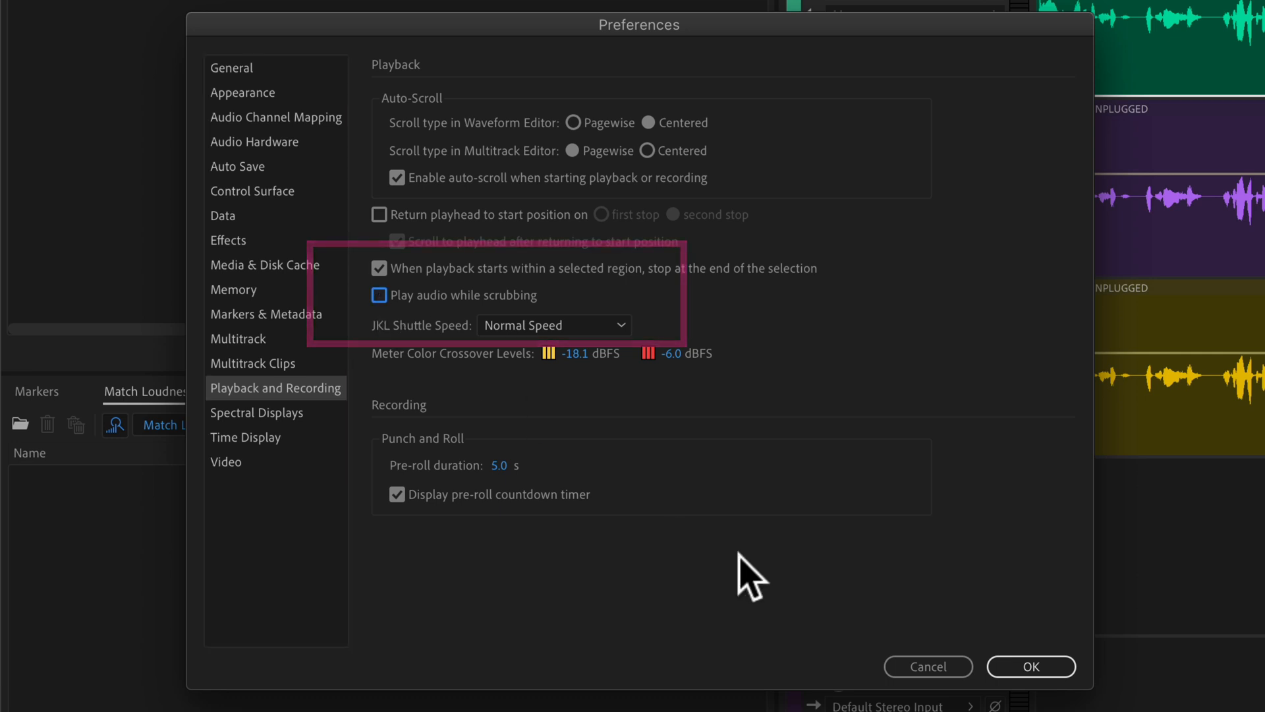
{"action": "left_click", "coordinate": [1031, 667]}
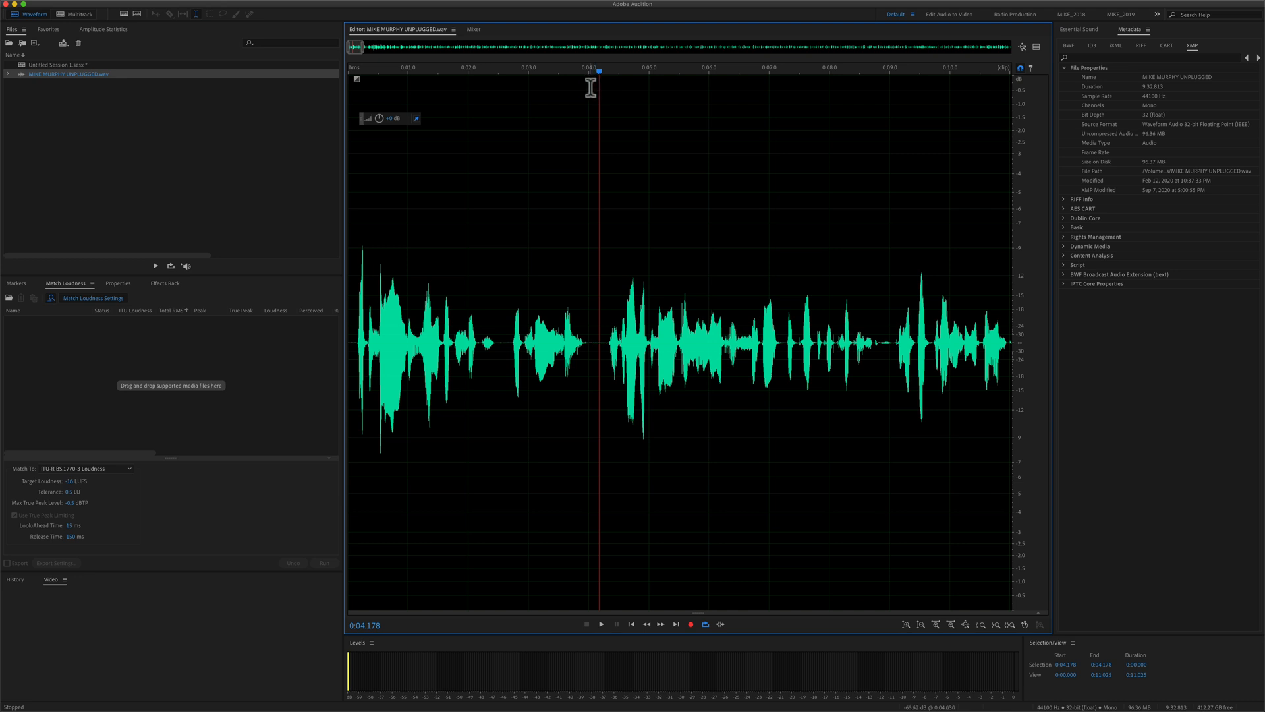
{"action": "left_click", "coordinate": [600, 624]}
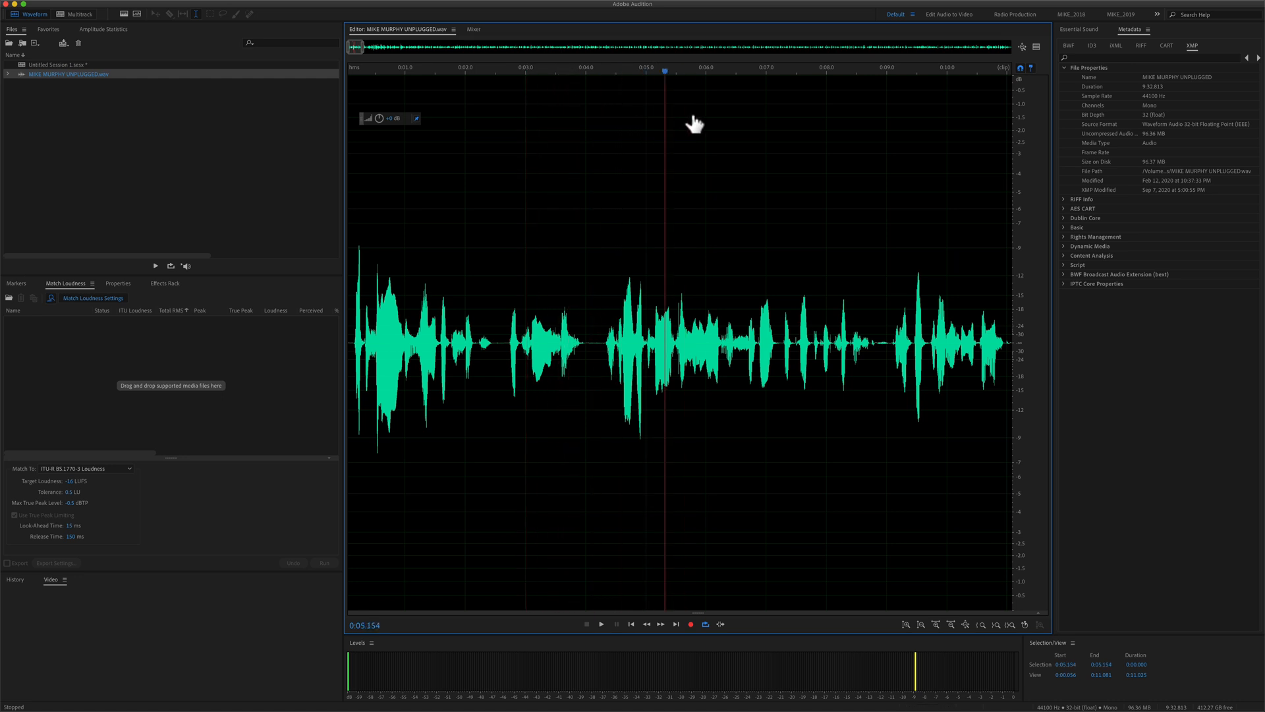
{"action": "left_click", "coordinate": [66, 14]}
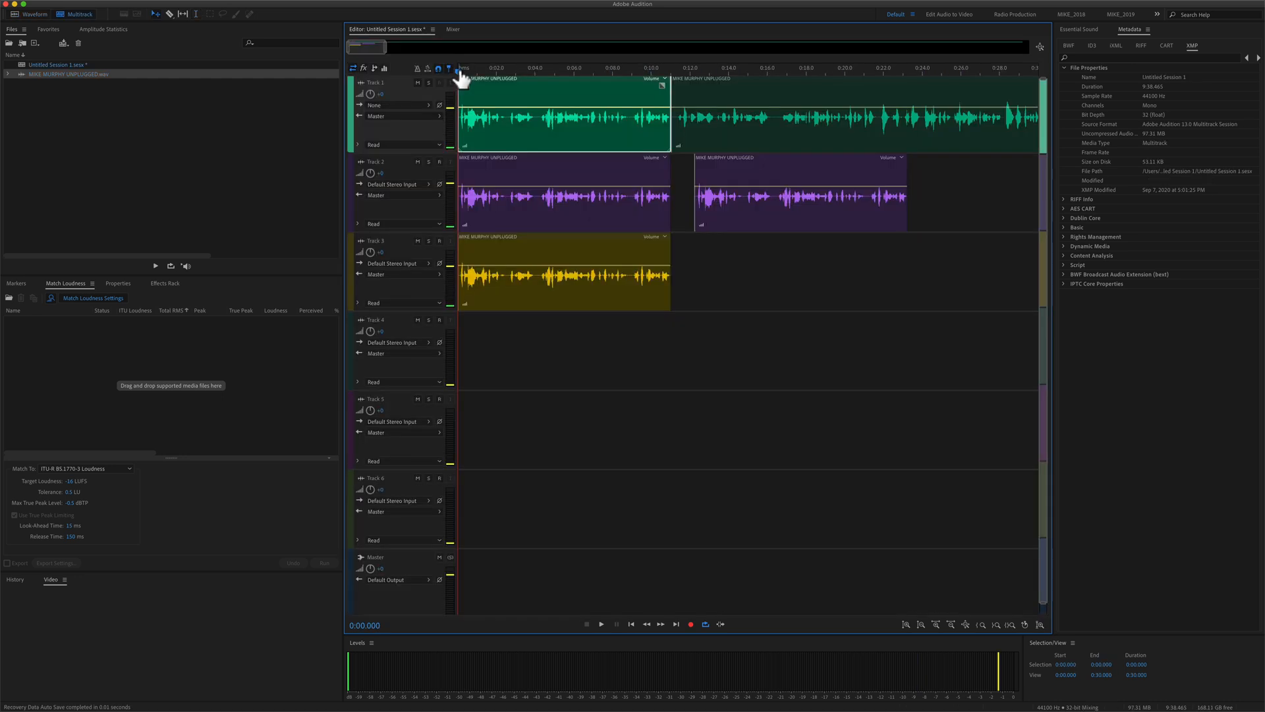
{"action": "left_click", "coordinate": [603, 69]}
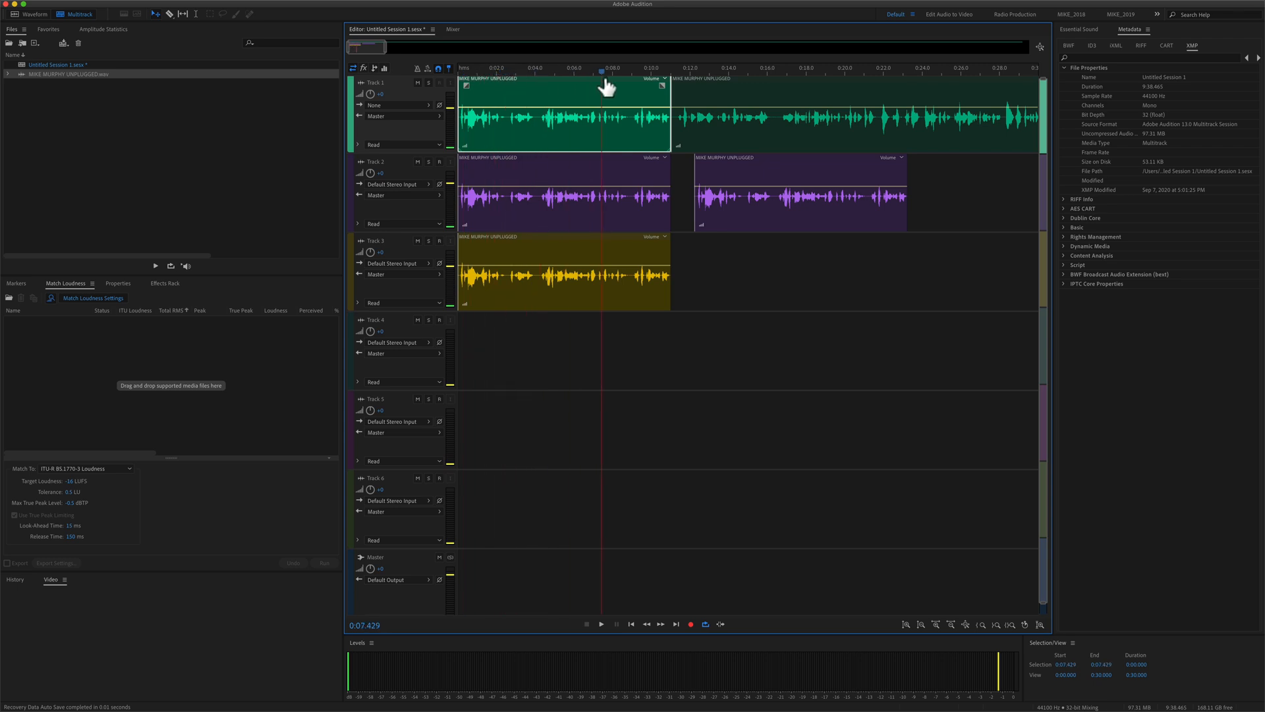
{"action": "left_click", "coordinate": [489, 69]}
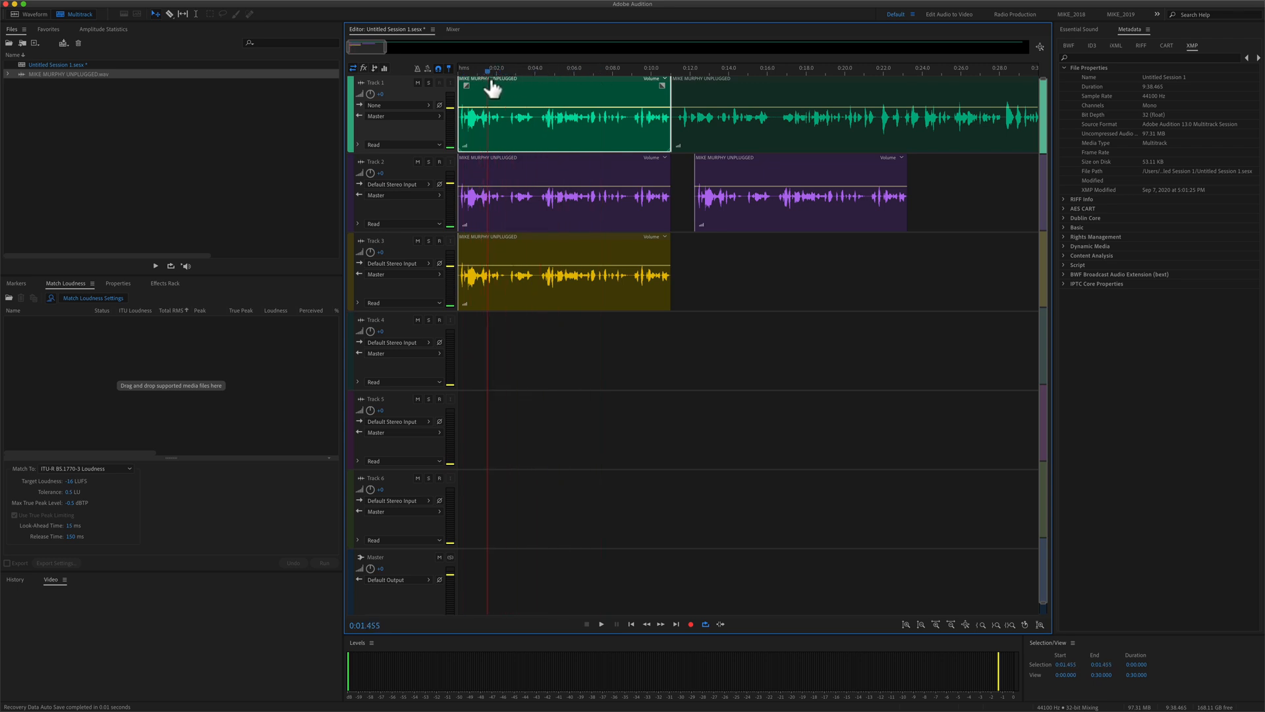
{"action": "left_click", "coordinate": [720, 68]}
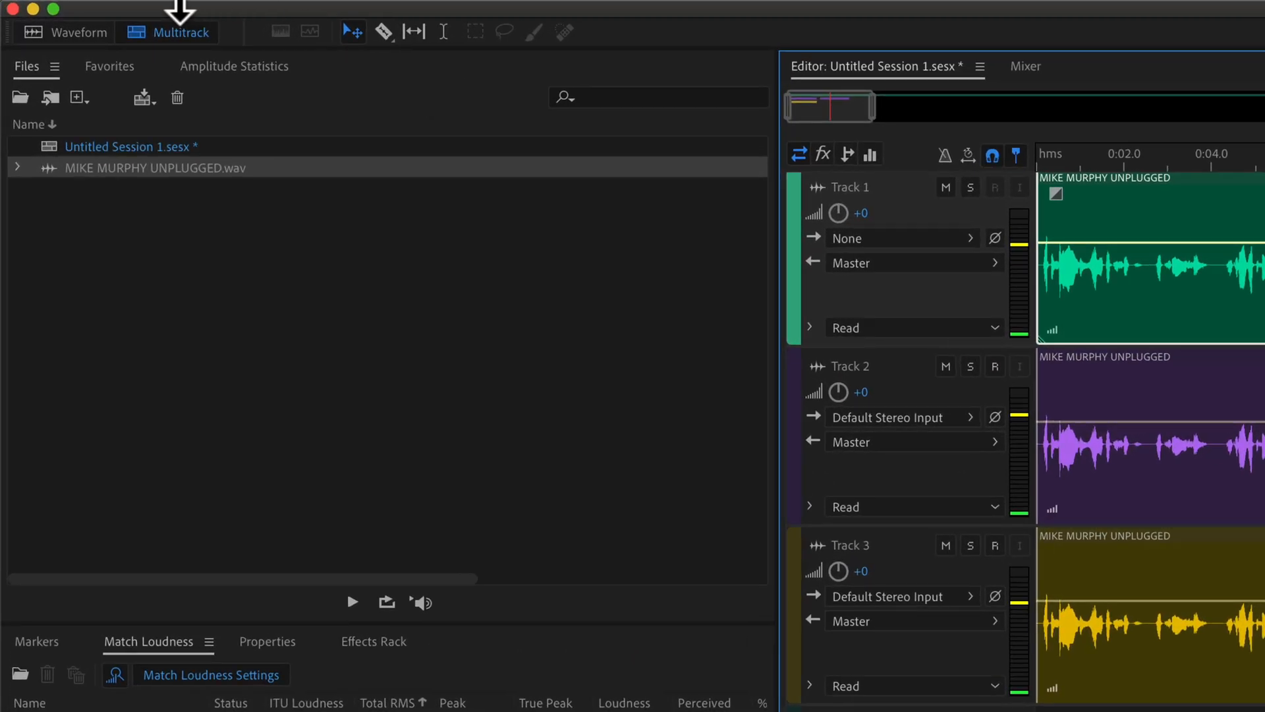
- Re-enable 'Play audio while scrubbing' in Playback and Recording preferences and confirm with OK
{"action": "left_click", "coordinate": [118, 12]}
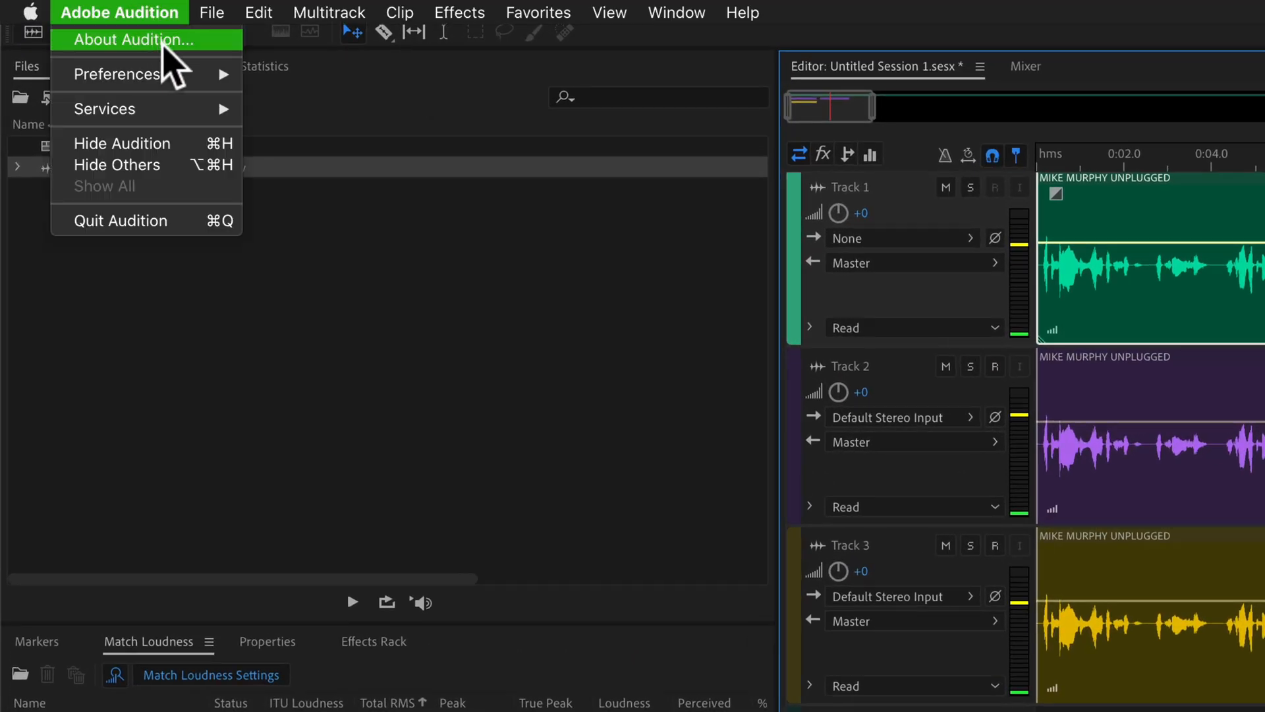
{"action": "mouse_move", "coordinate": [116, 74]}
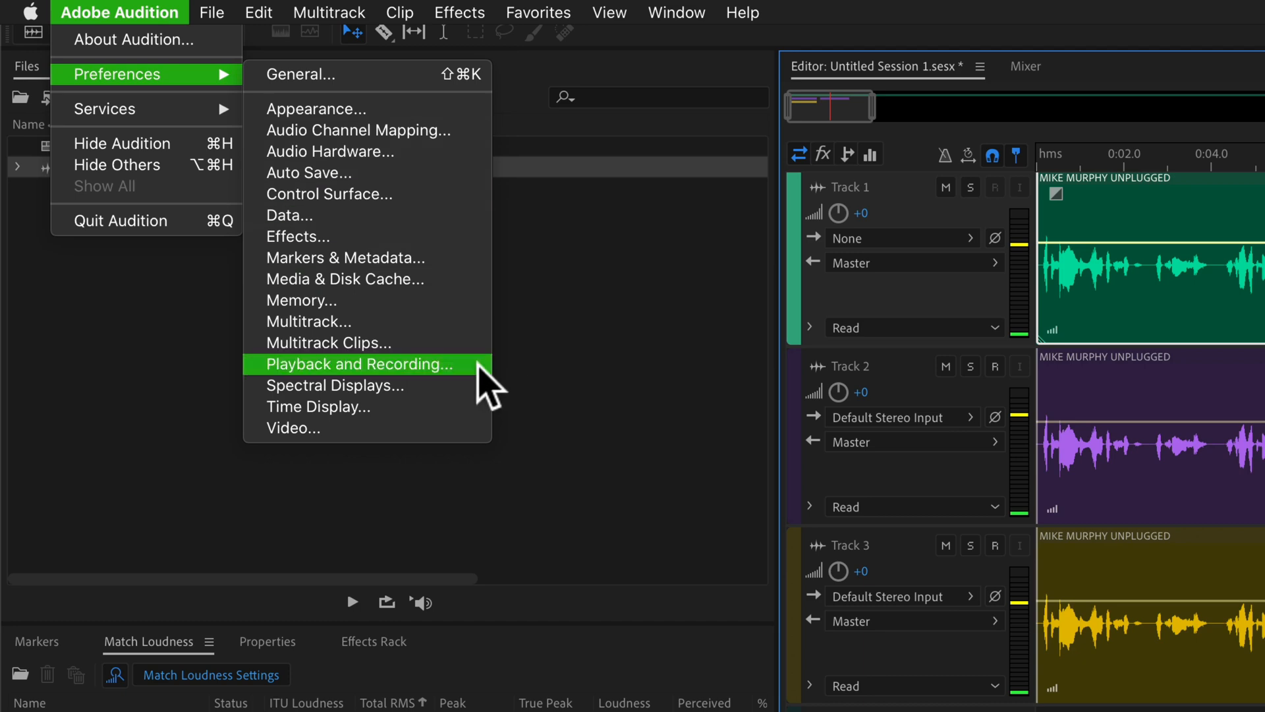
{"action": "left_click", "coordinate": [358, 364]}
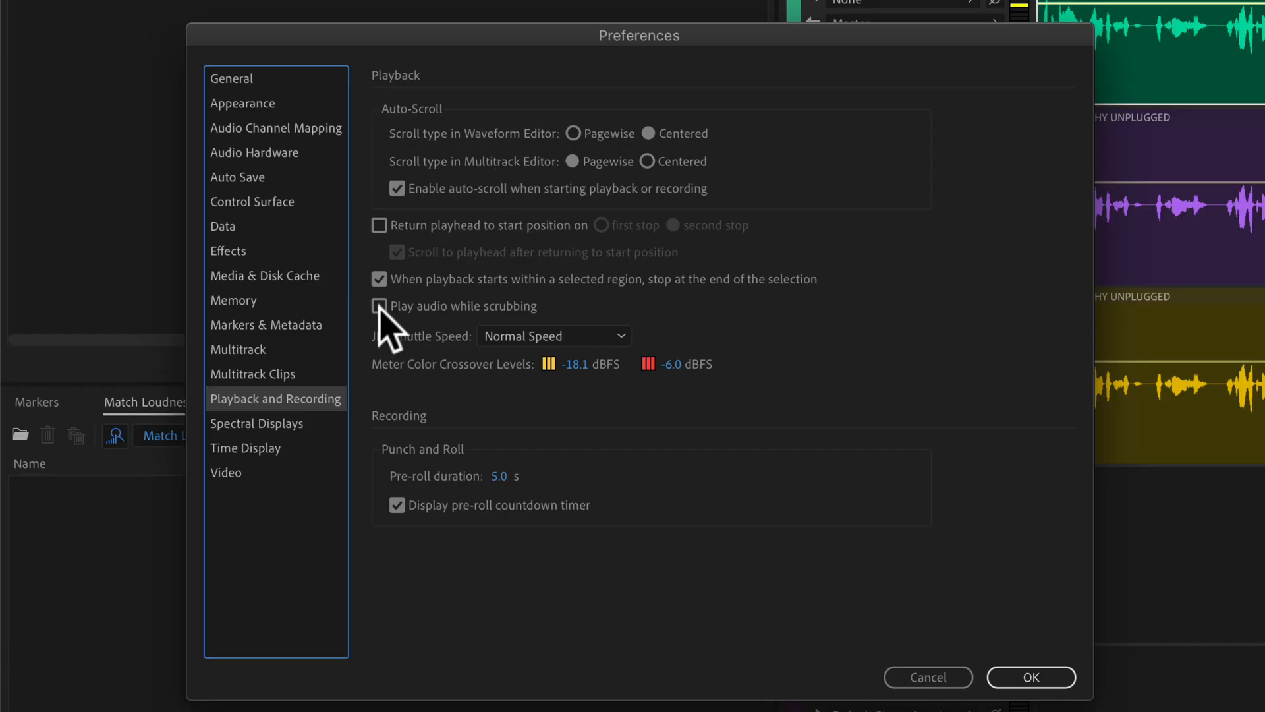
{"action": "left_click", "coordinate": [378, 306]}
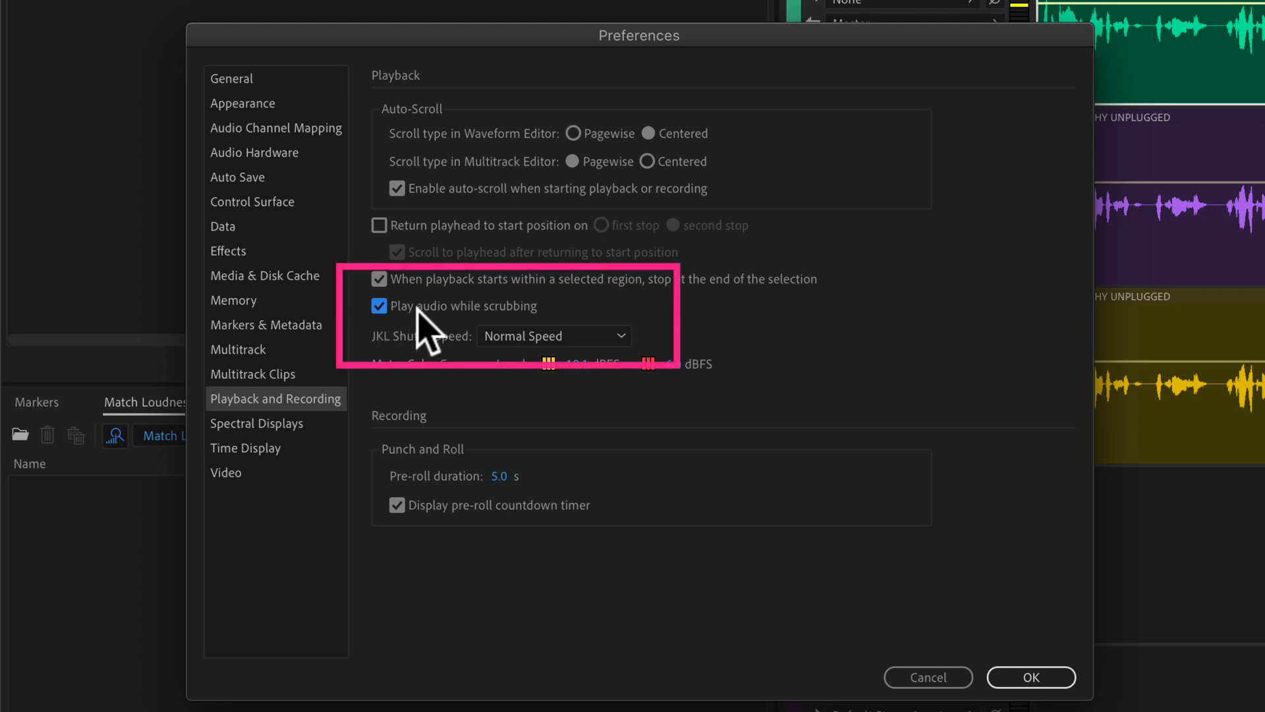
{"action": "left_click", "coordinate": [376, 306]}
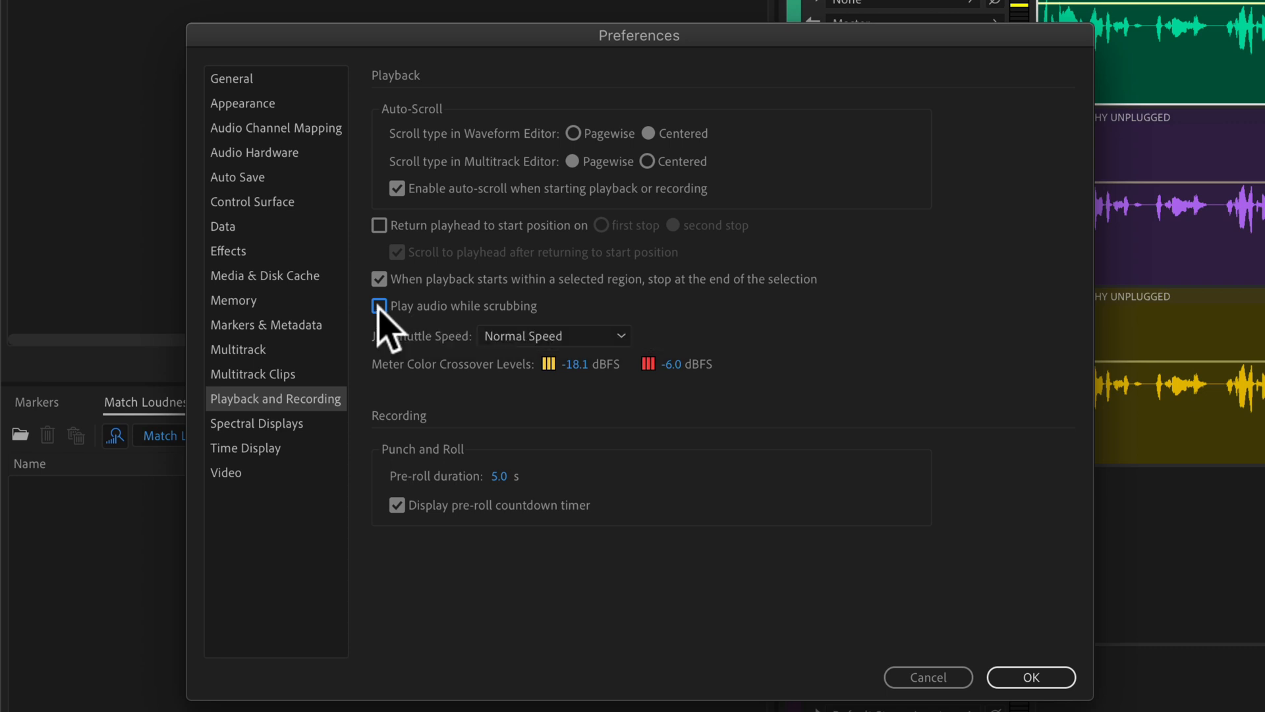
{"action": "left_click", "coordinate": [379, 306]}
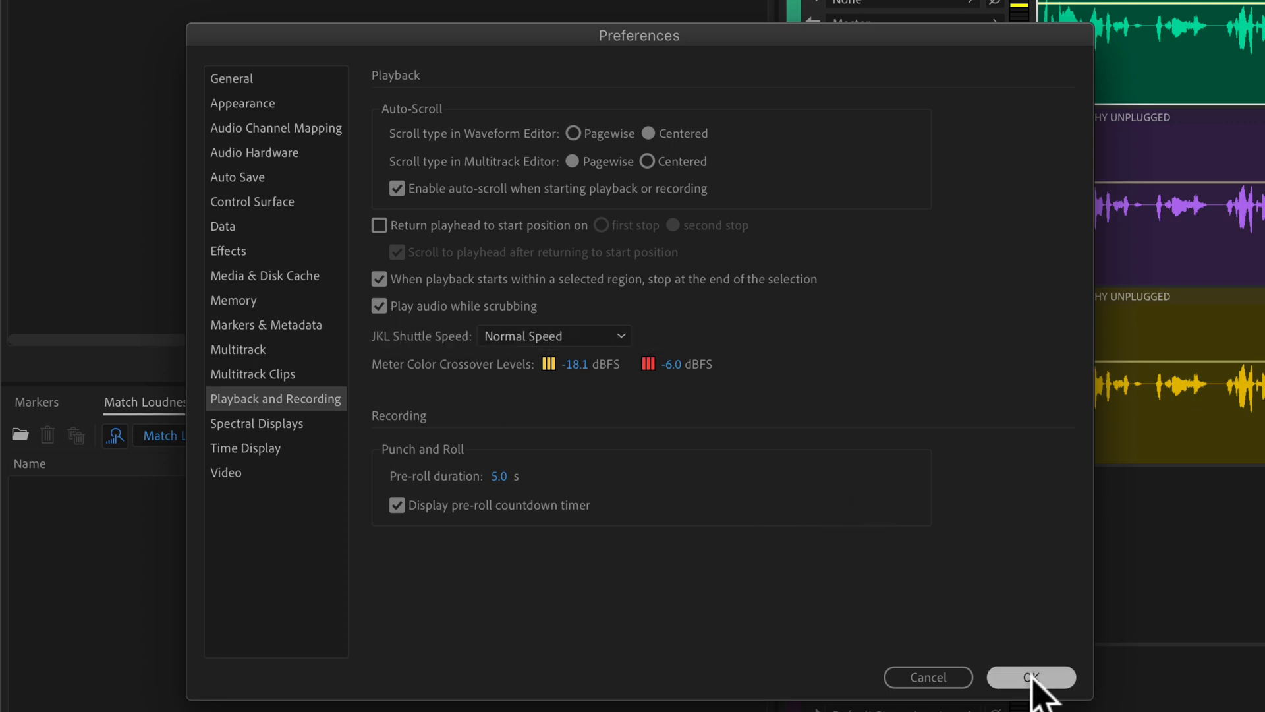
{"action": "left_click", "coordinate": [1031, 677]}
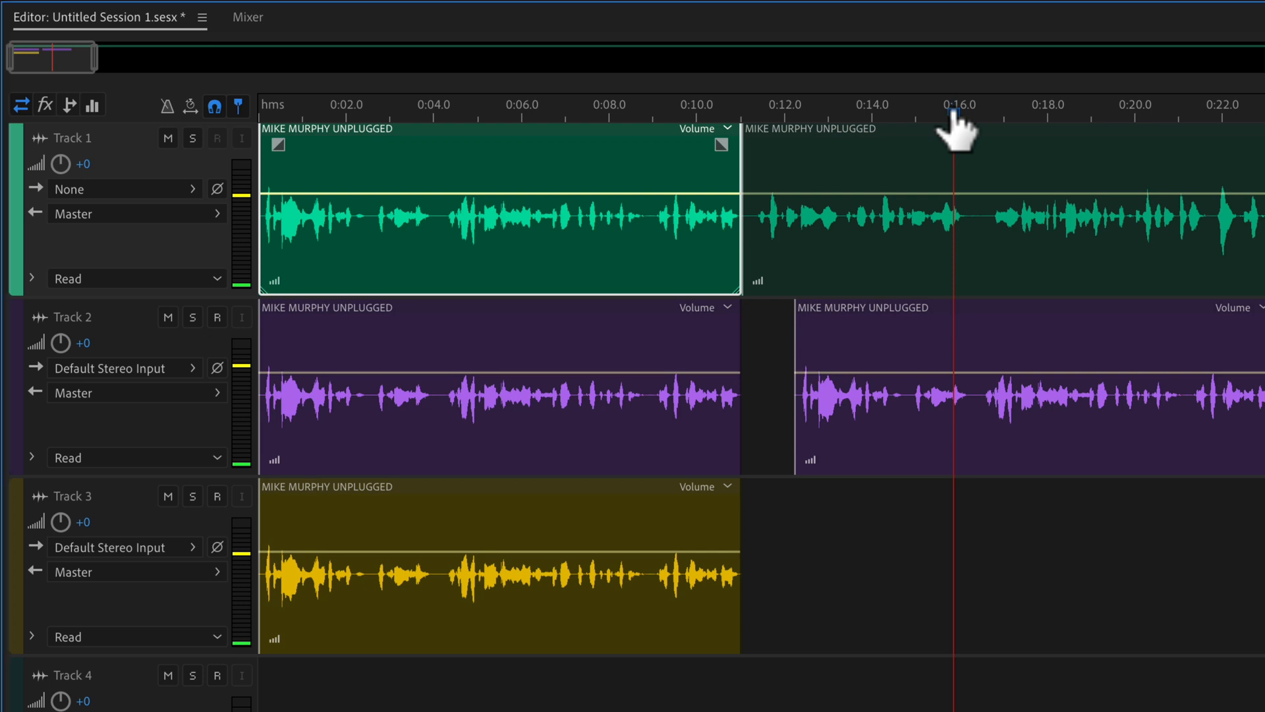
- Move the session playhead to roughly 0:22 on the time ruler
{"action": "left_click", "coordinate": [1215, 116]}
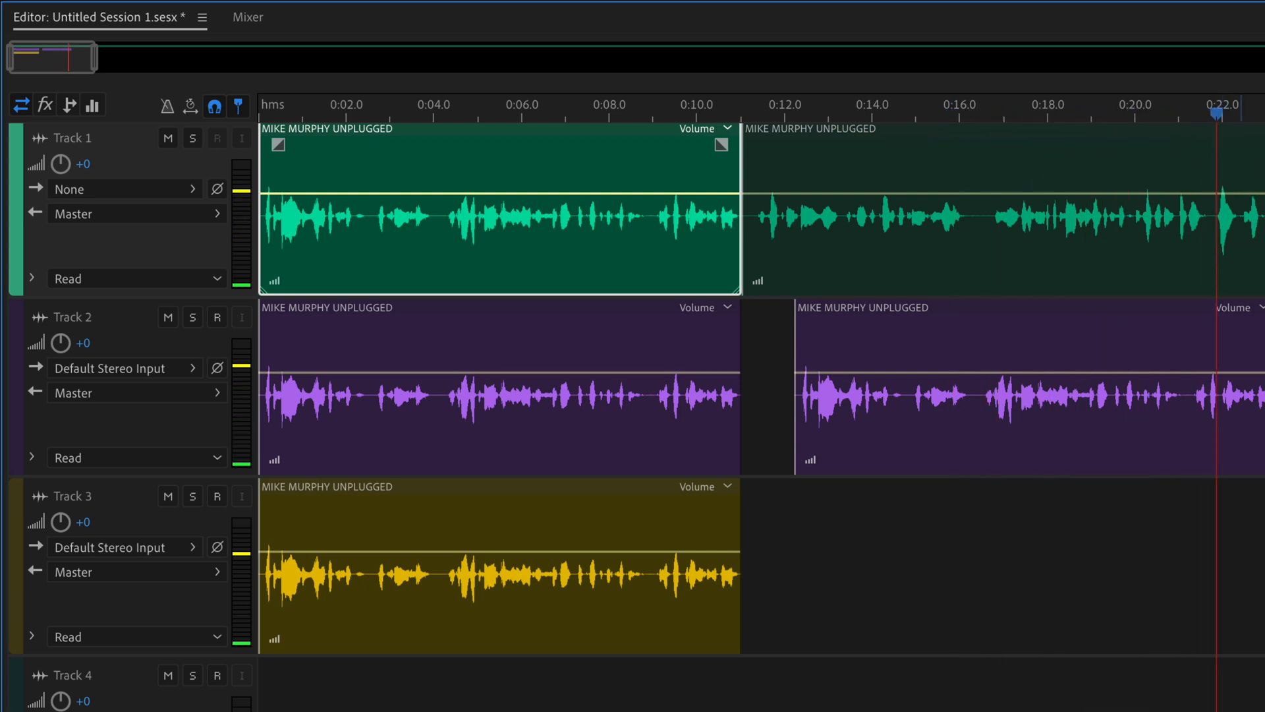